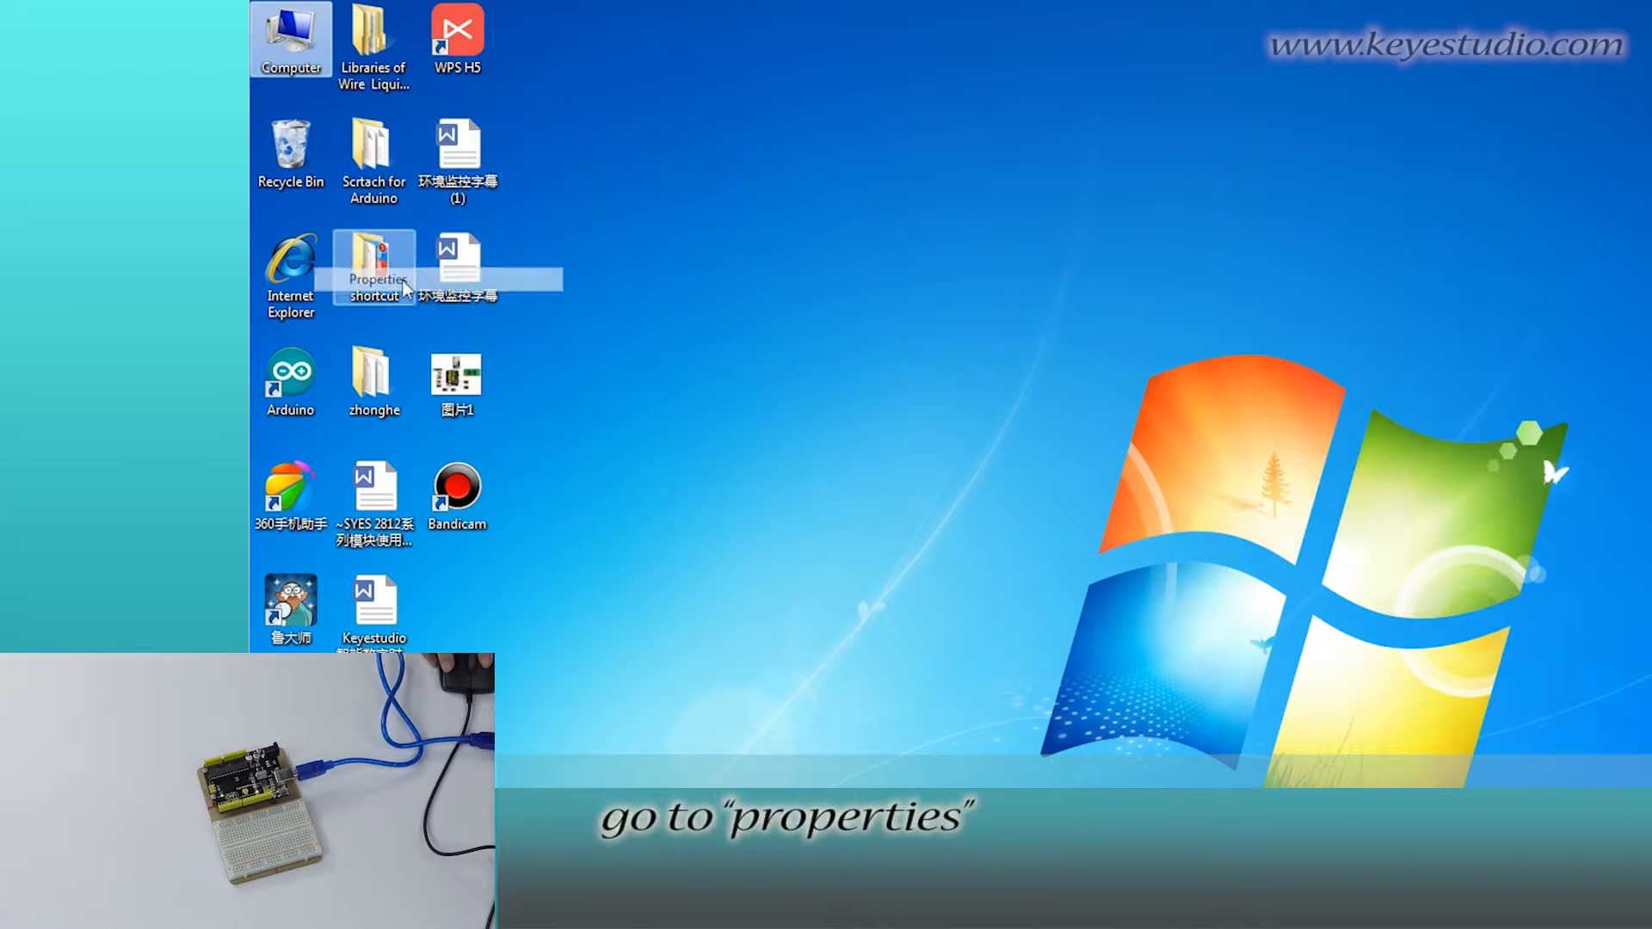
Step: Expand Ports in Device Manager to confirm Arduino Uno is connected on COM3
click(375, 278)
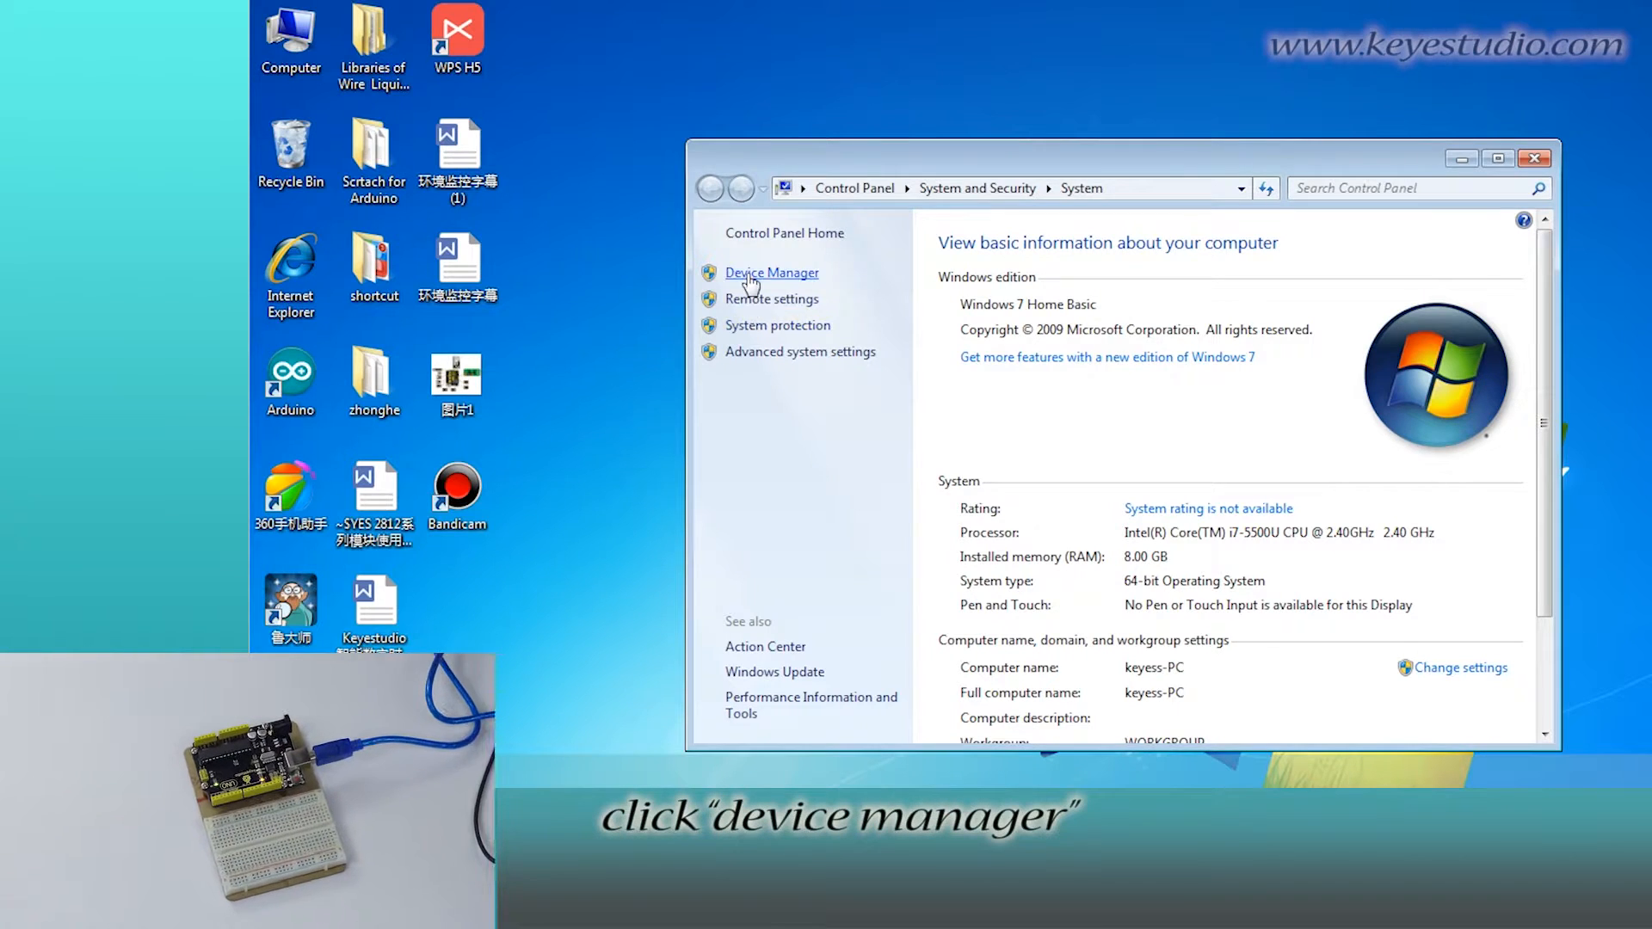
click(772, 273)
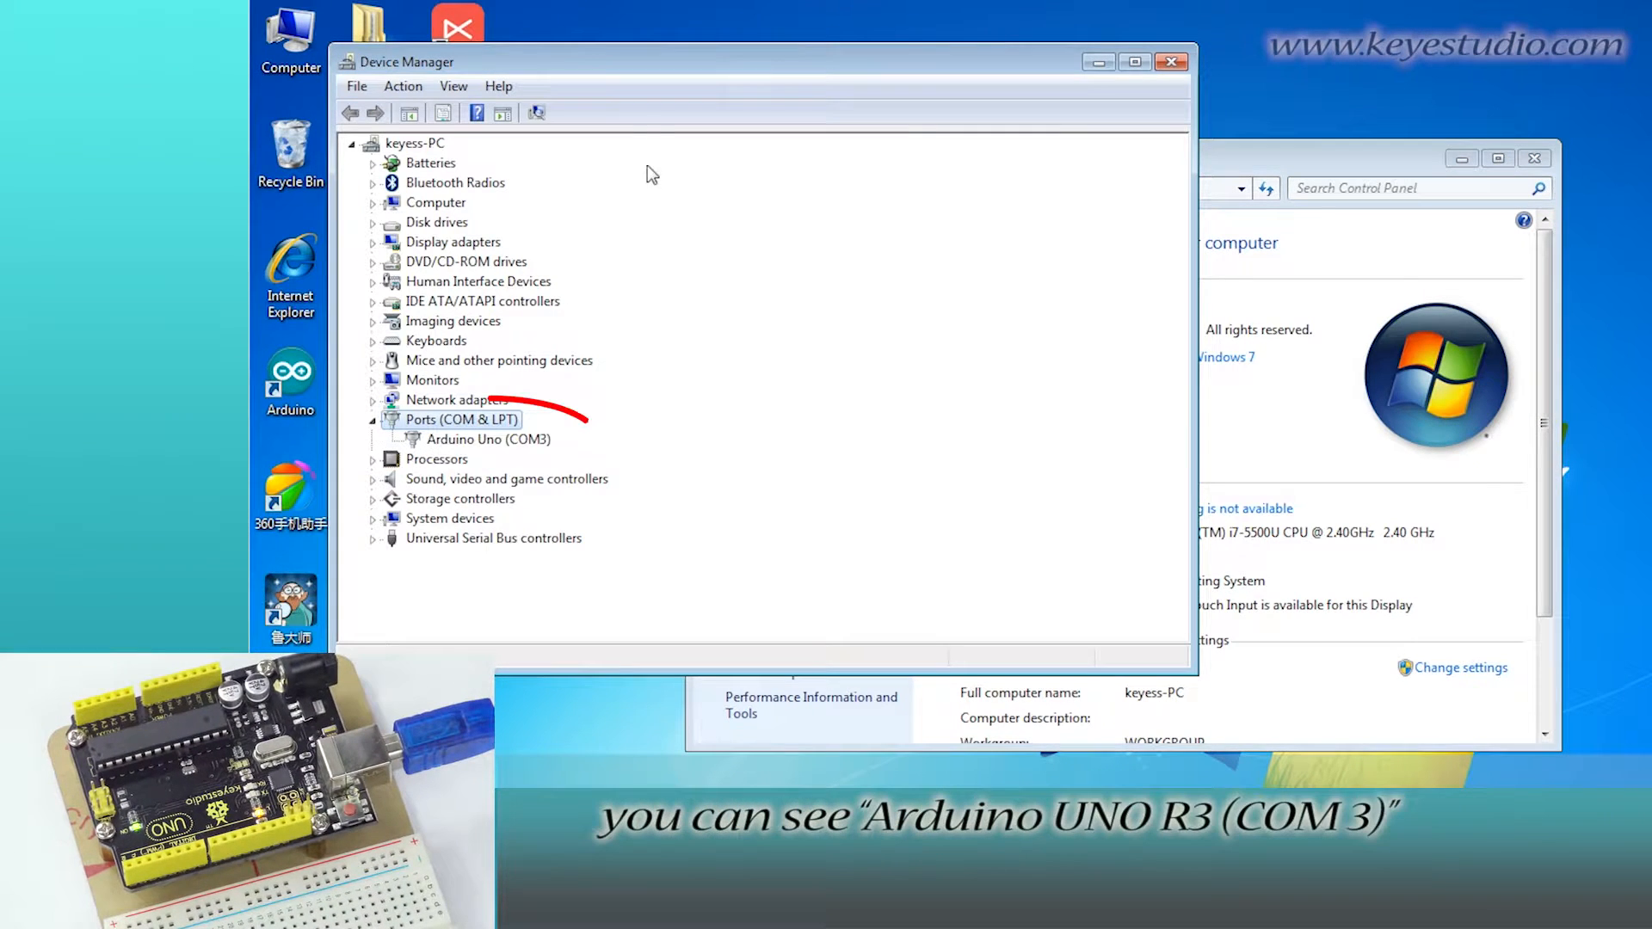
click(489, 439)
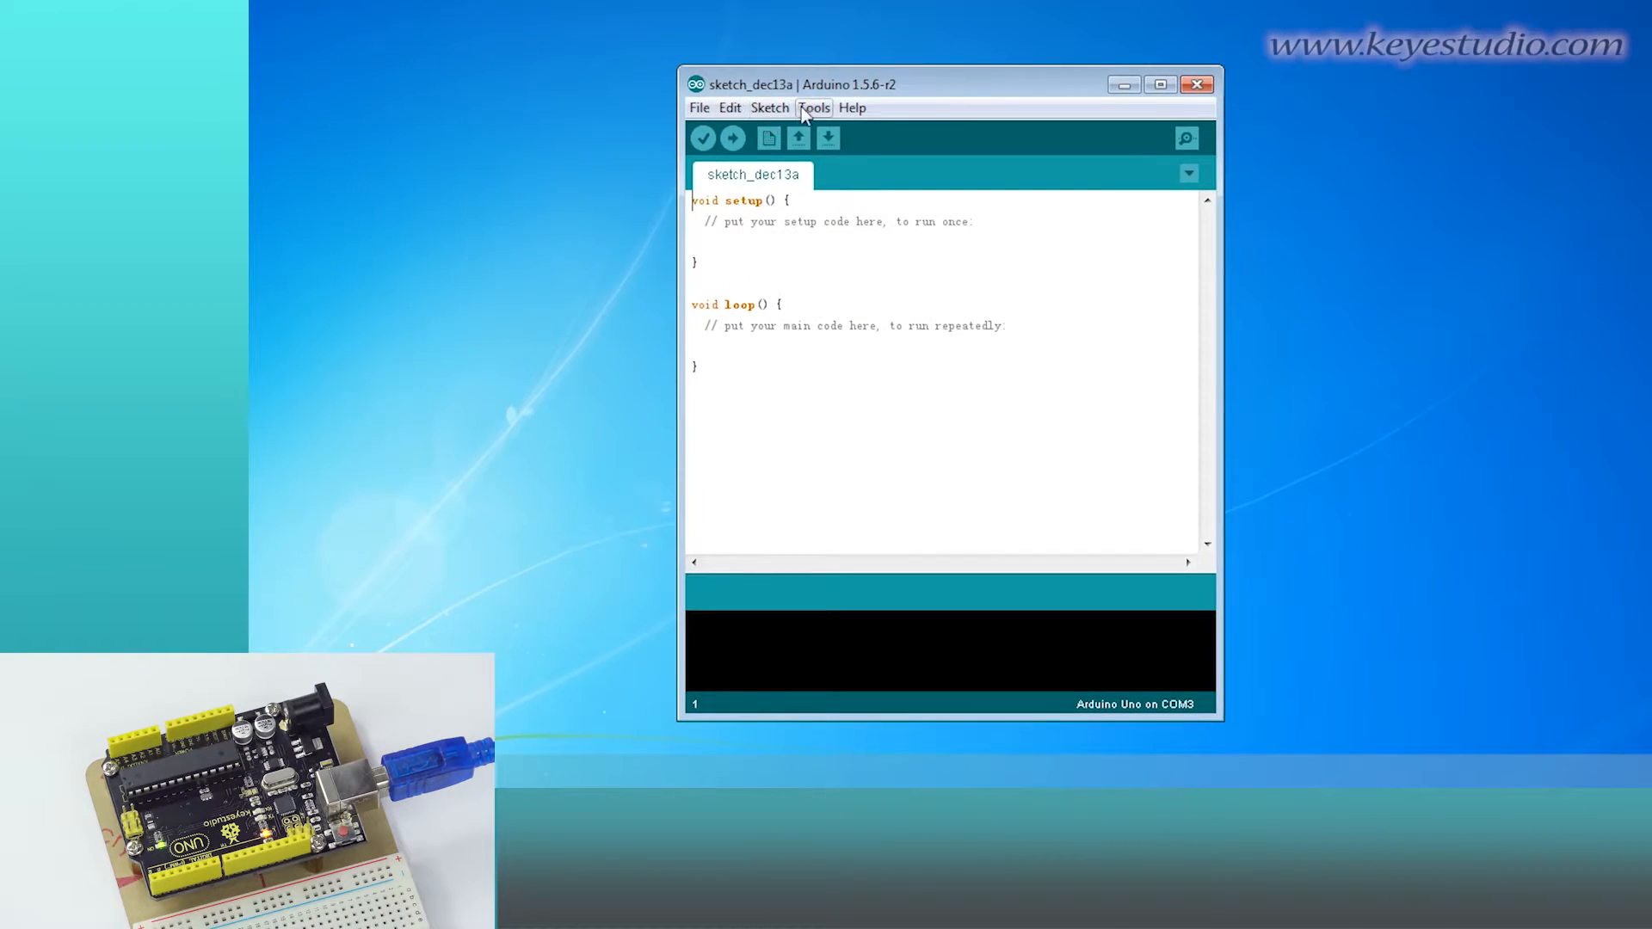
Step: Select Arduino Uno as the board under Tools > Board
click(814, 107)
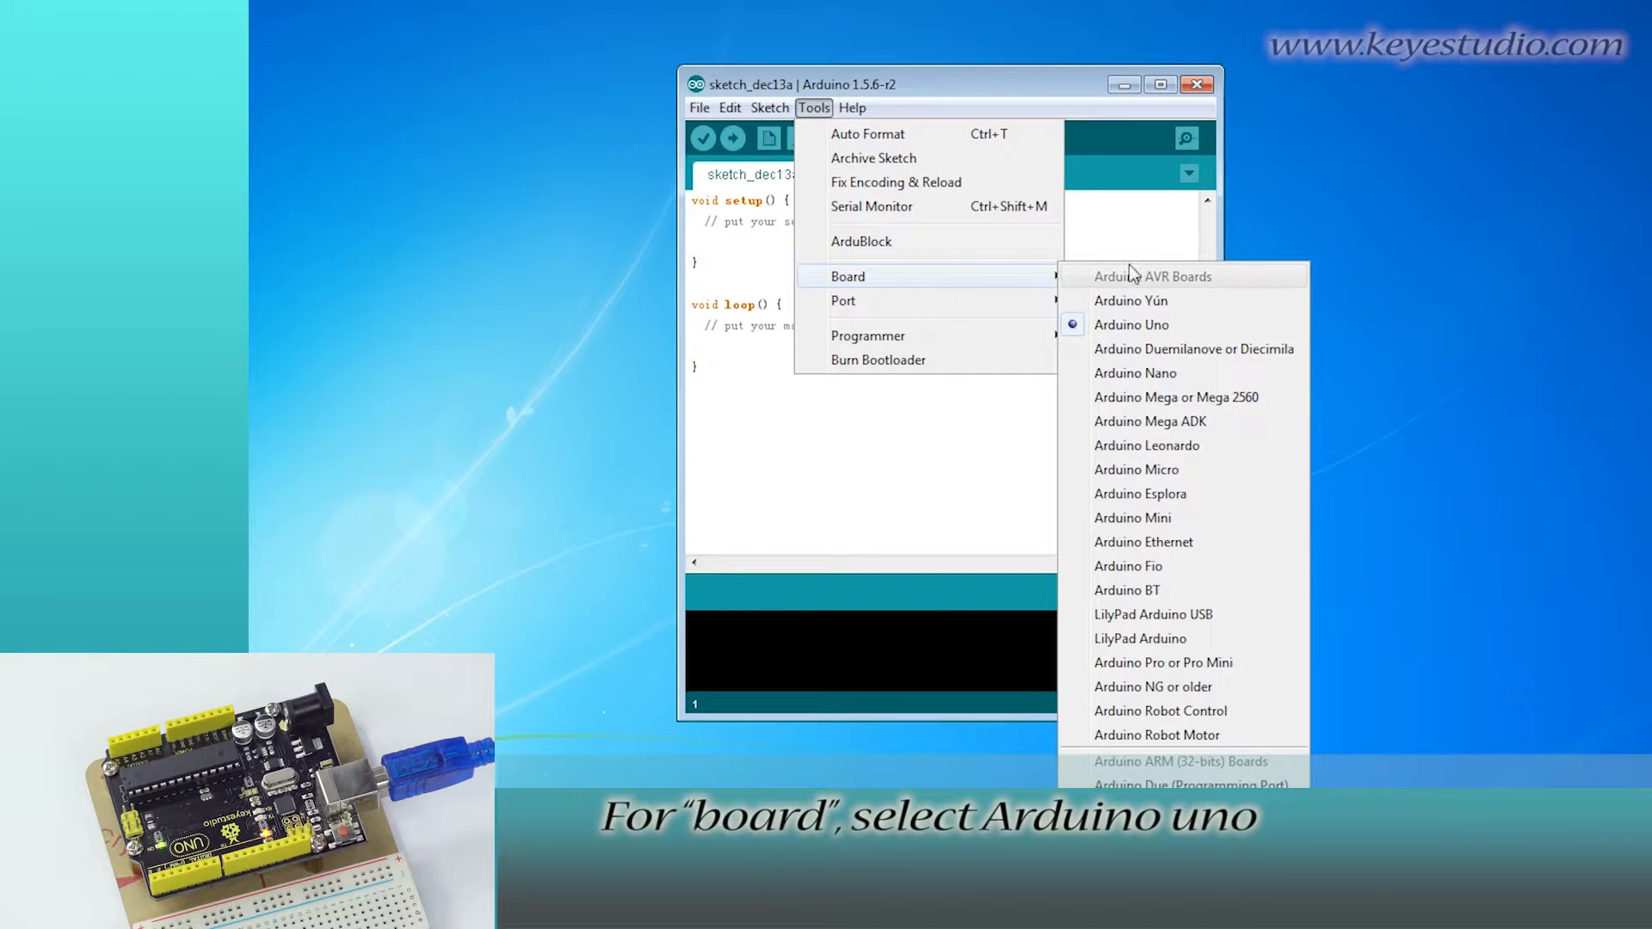
click(1131, 326)
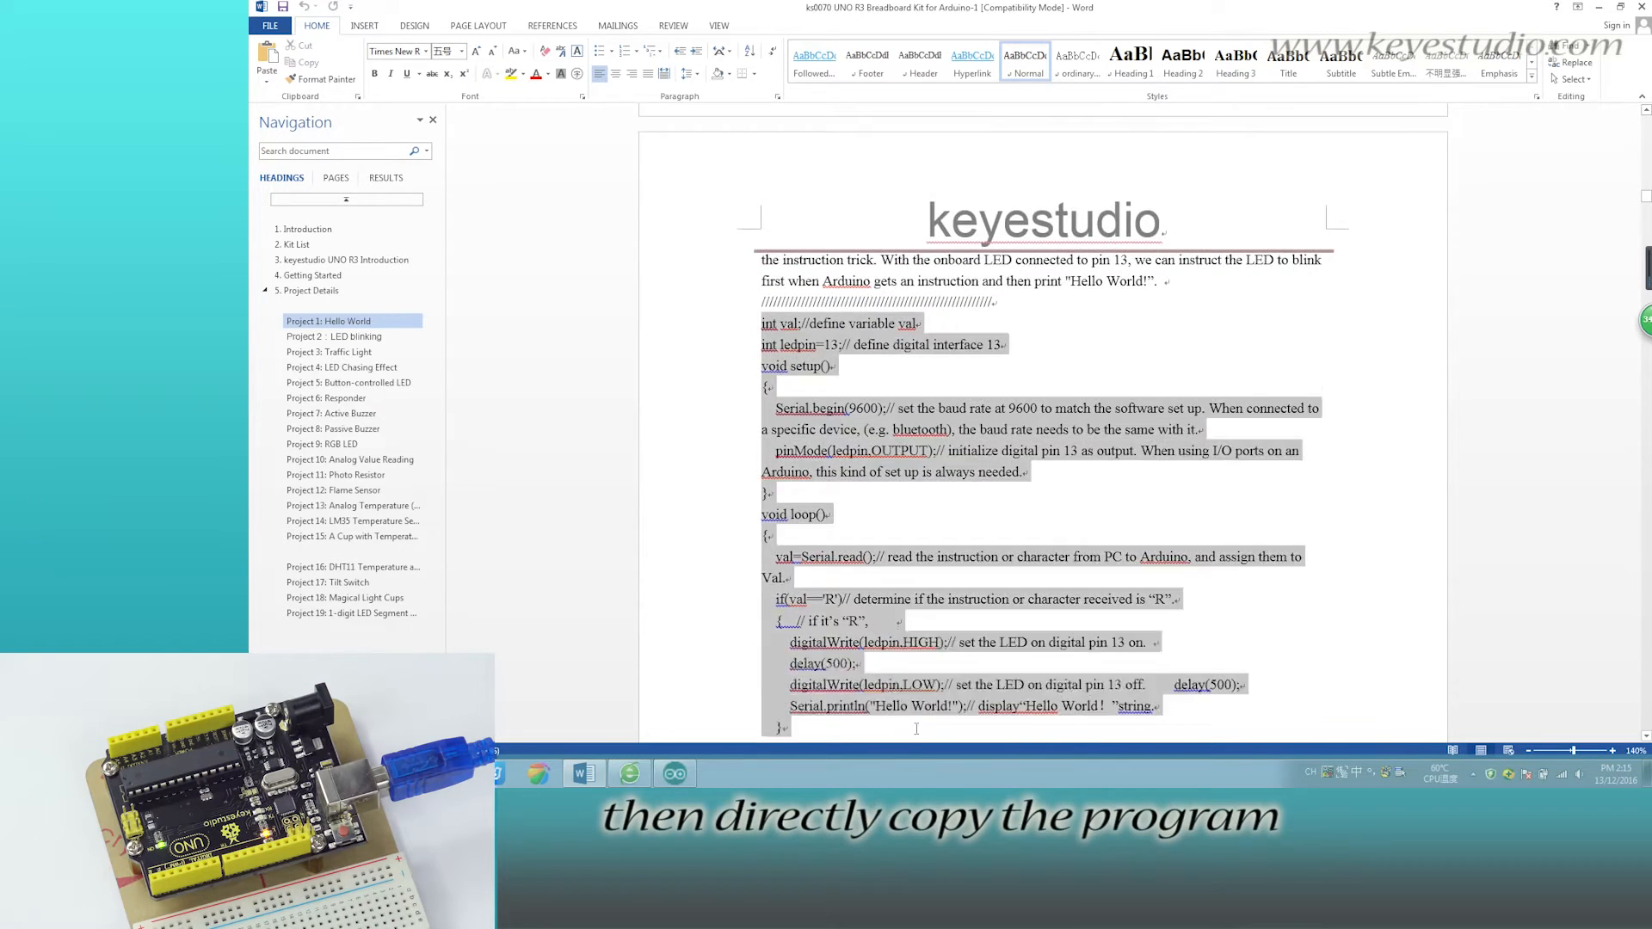
Step: Copy the selected Hello World program code from the Word tutorial
right_click(843, 386)
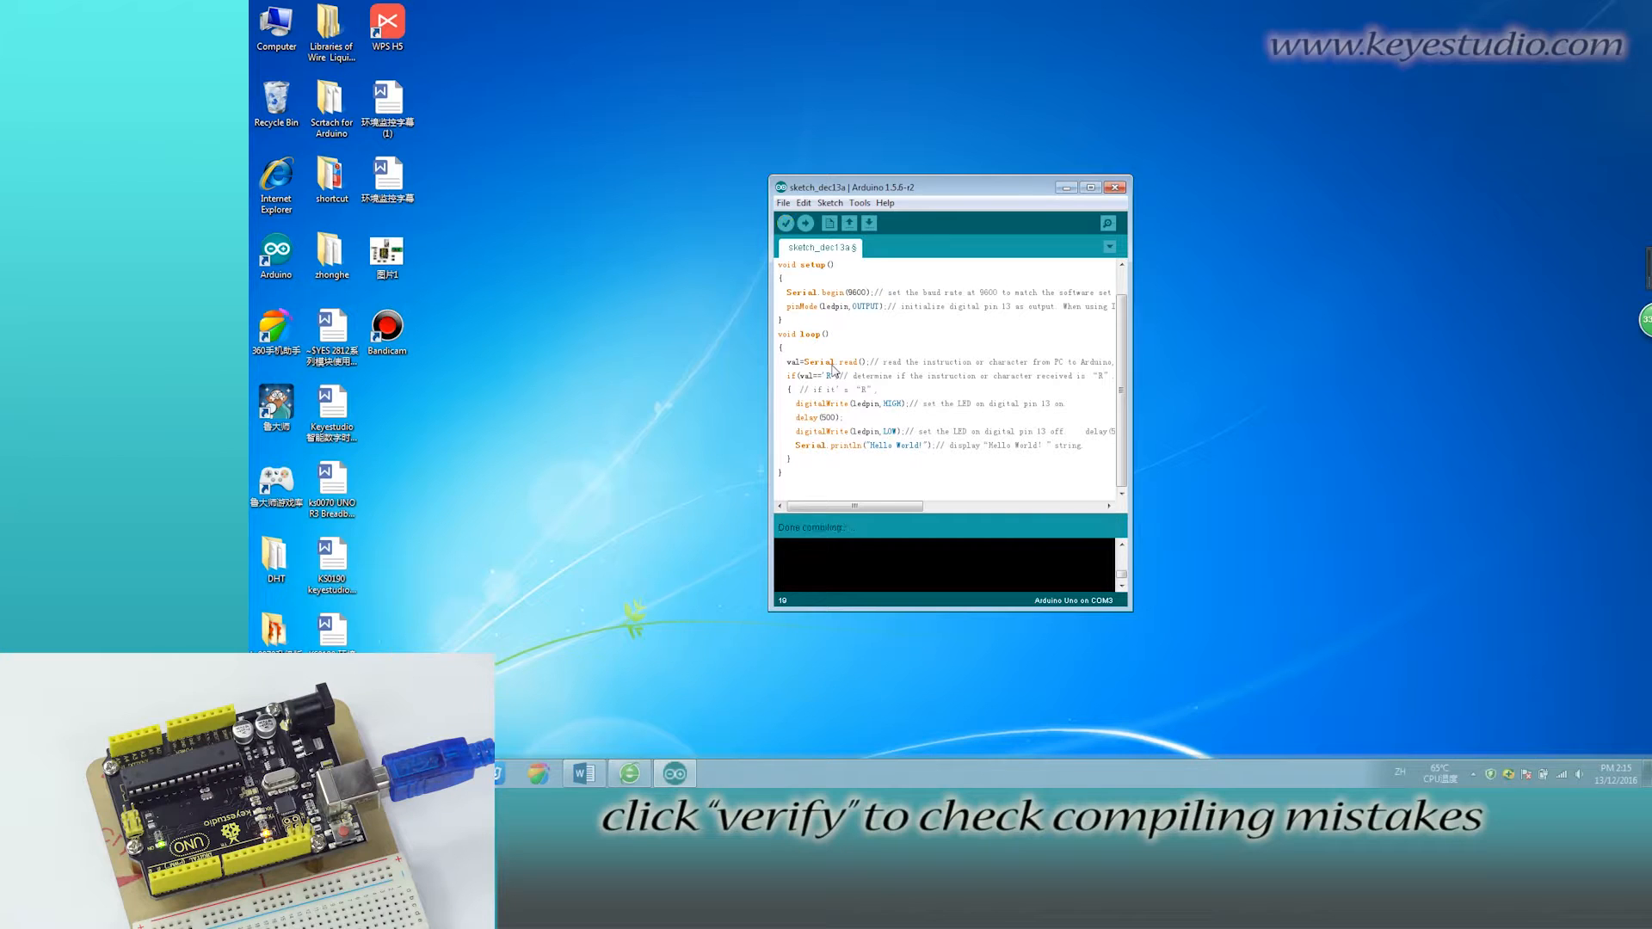
Step: Verify and upload the Hello World sketch, then open the COM3 Serial Monitor
click(805, 223)
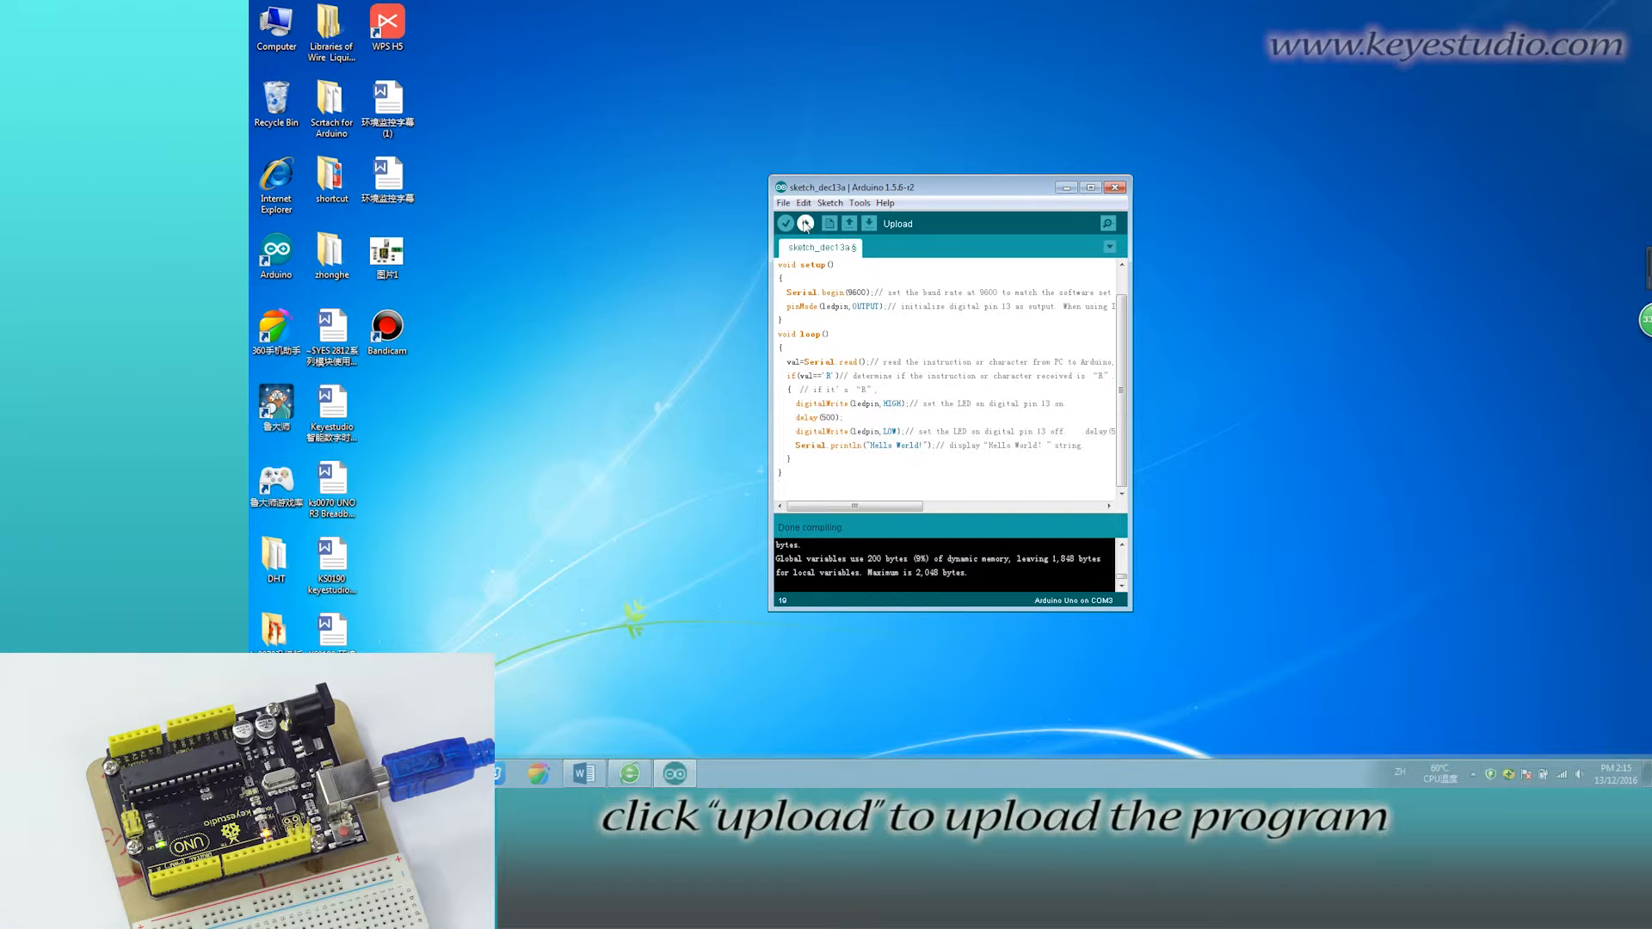
click(806, 224)
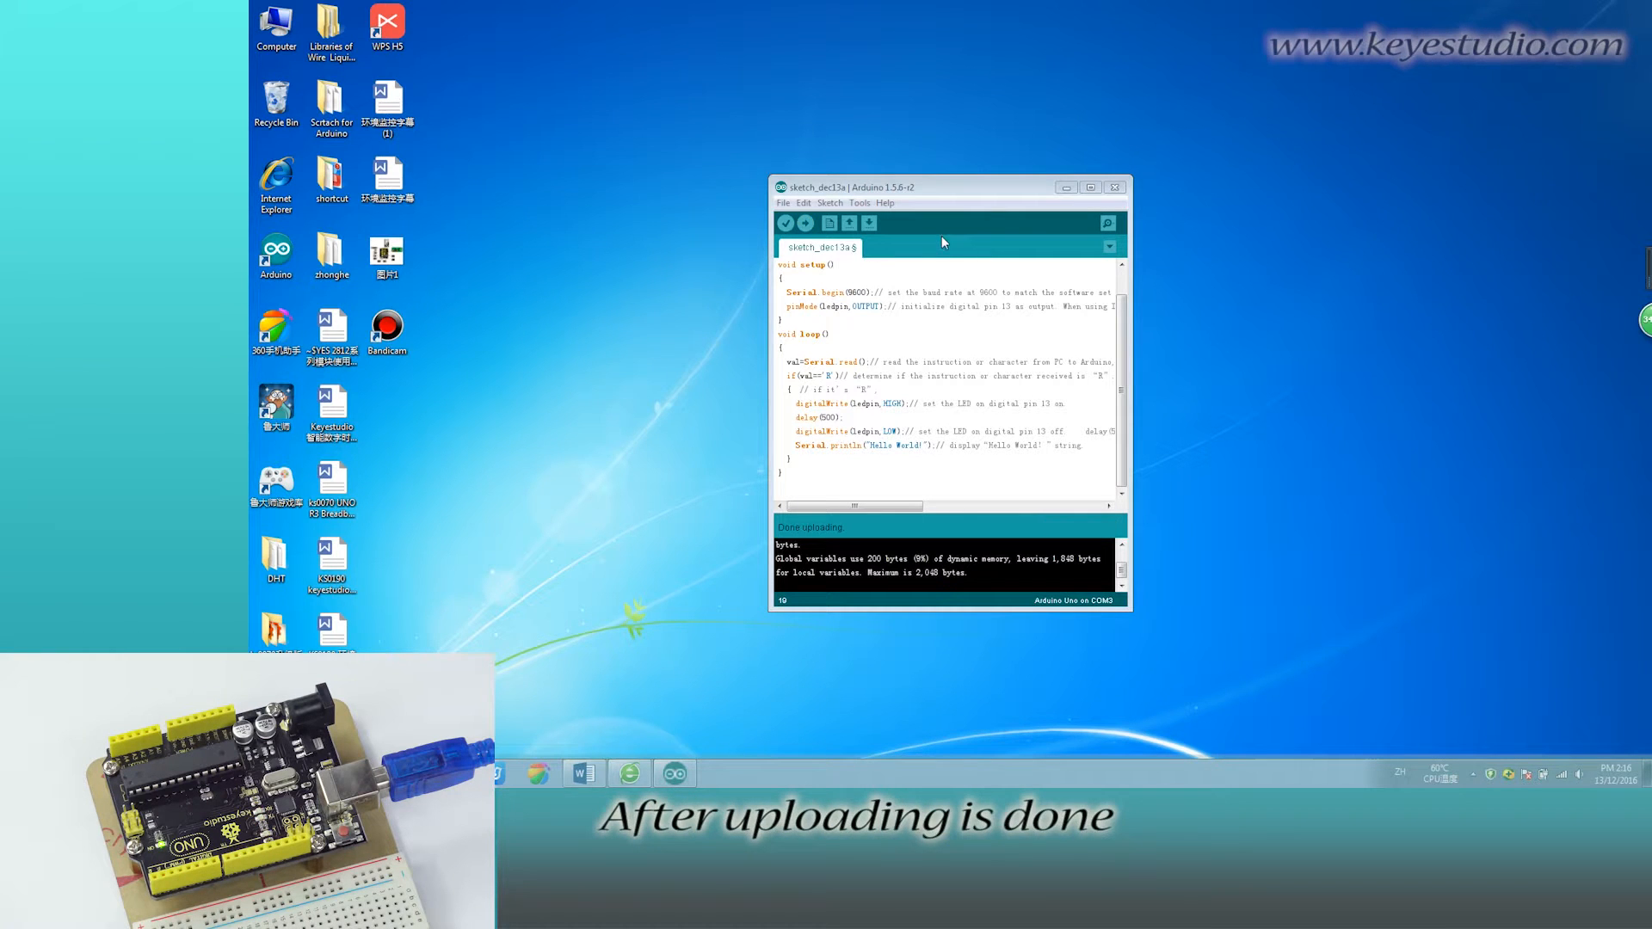
click(1108, 222)
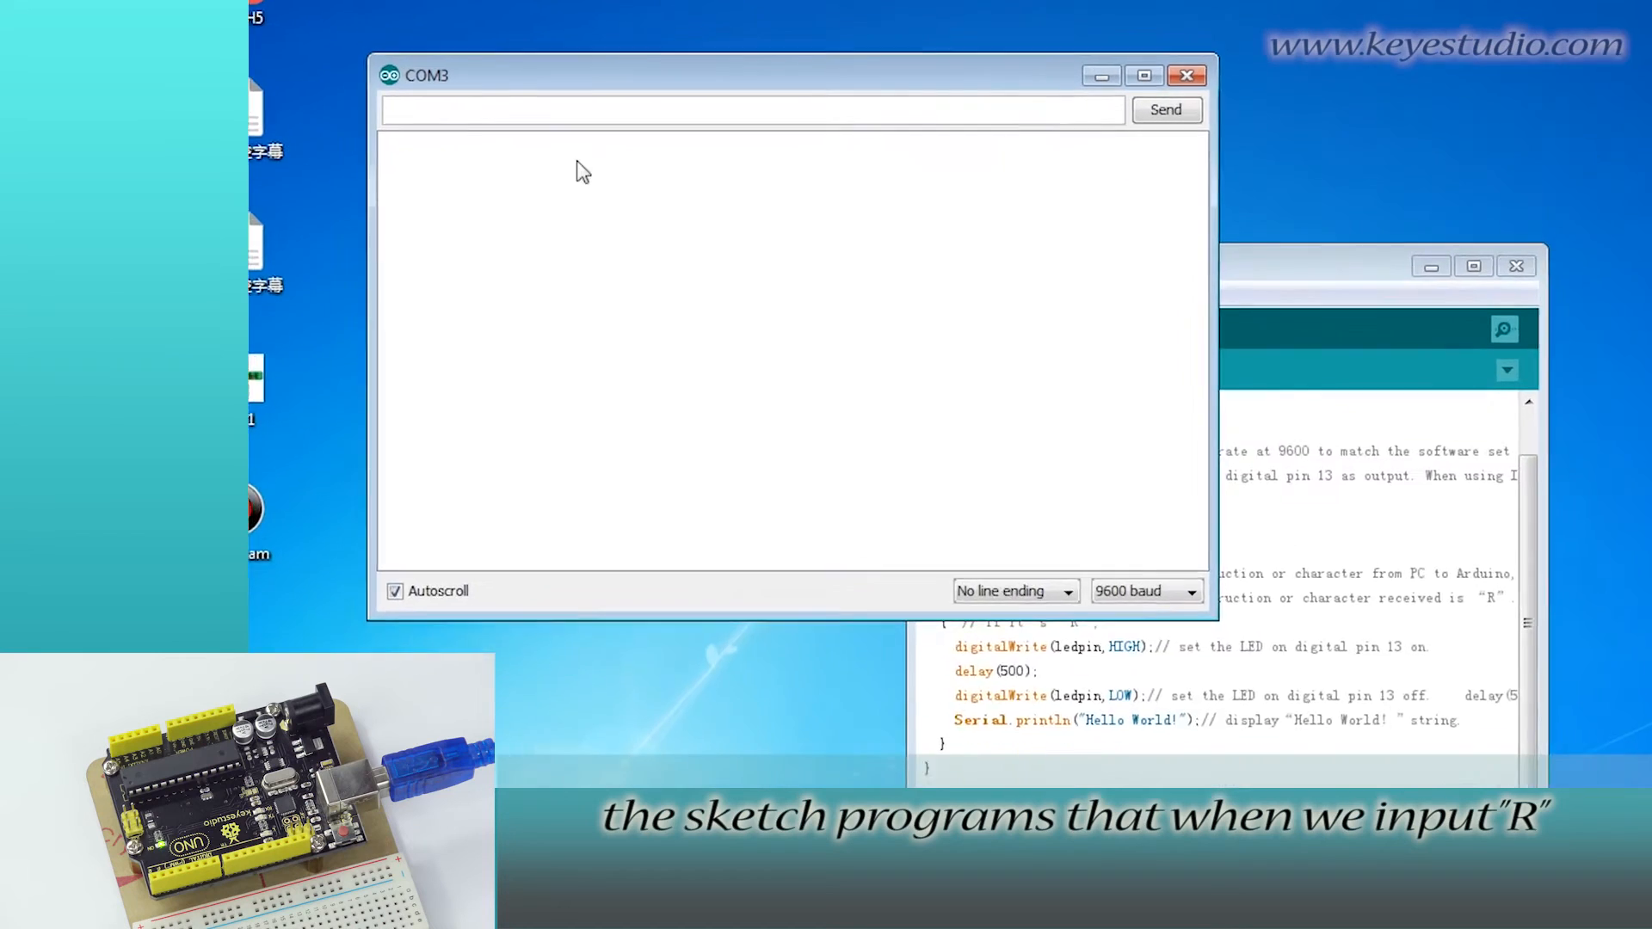
Step: Send R three times, then RR, producing repeated 'Hello World!' lines
text(R)
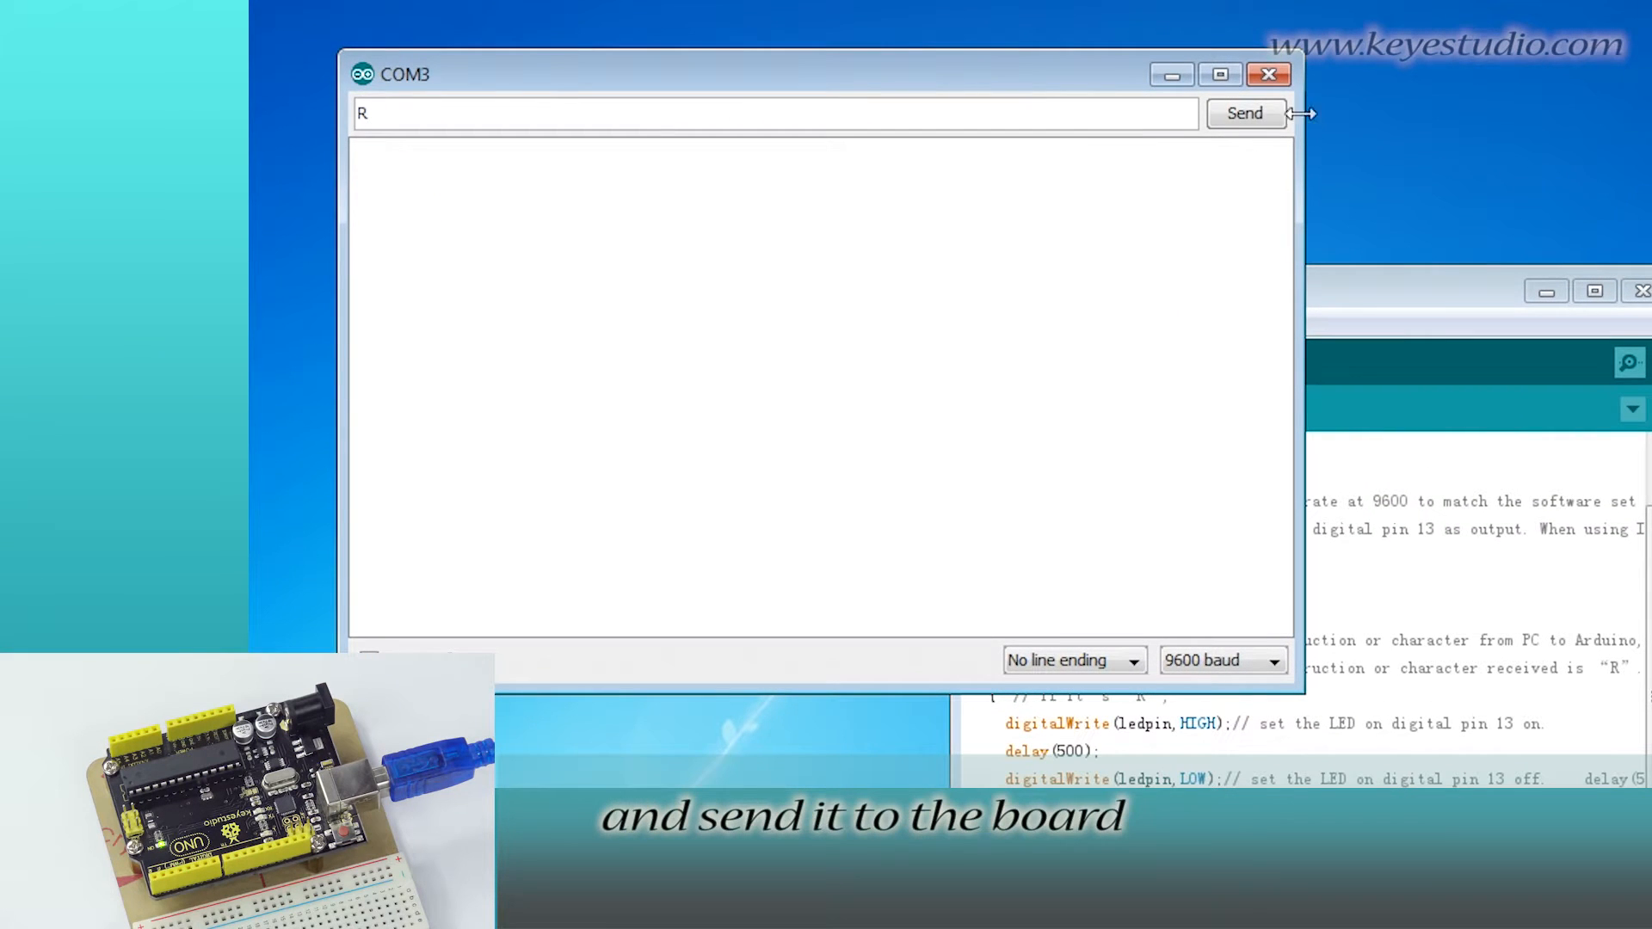
click(1246, 115)
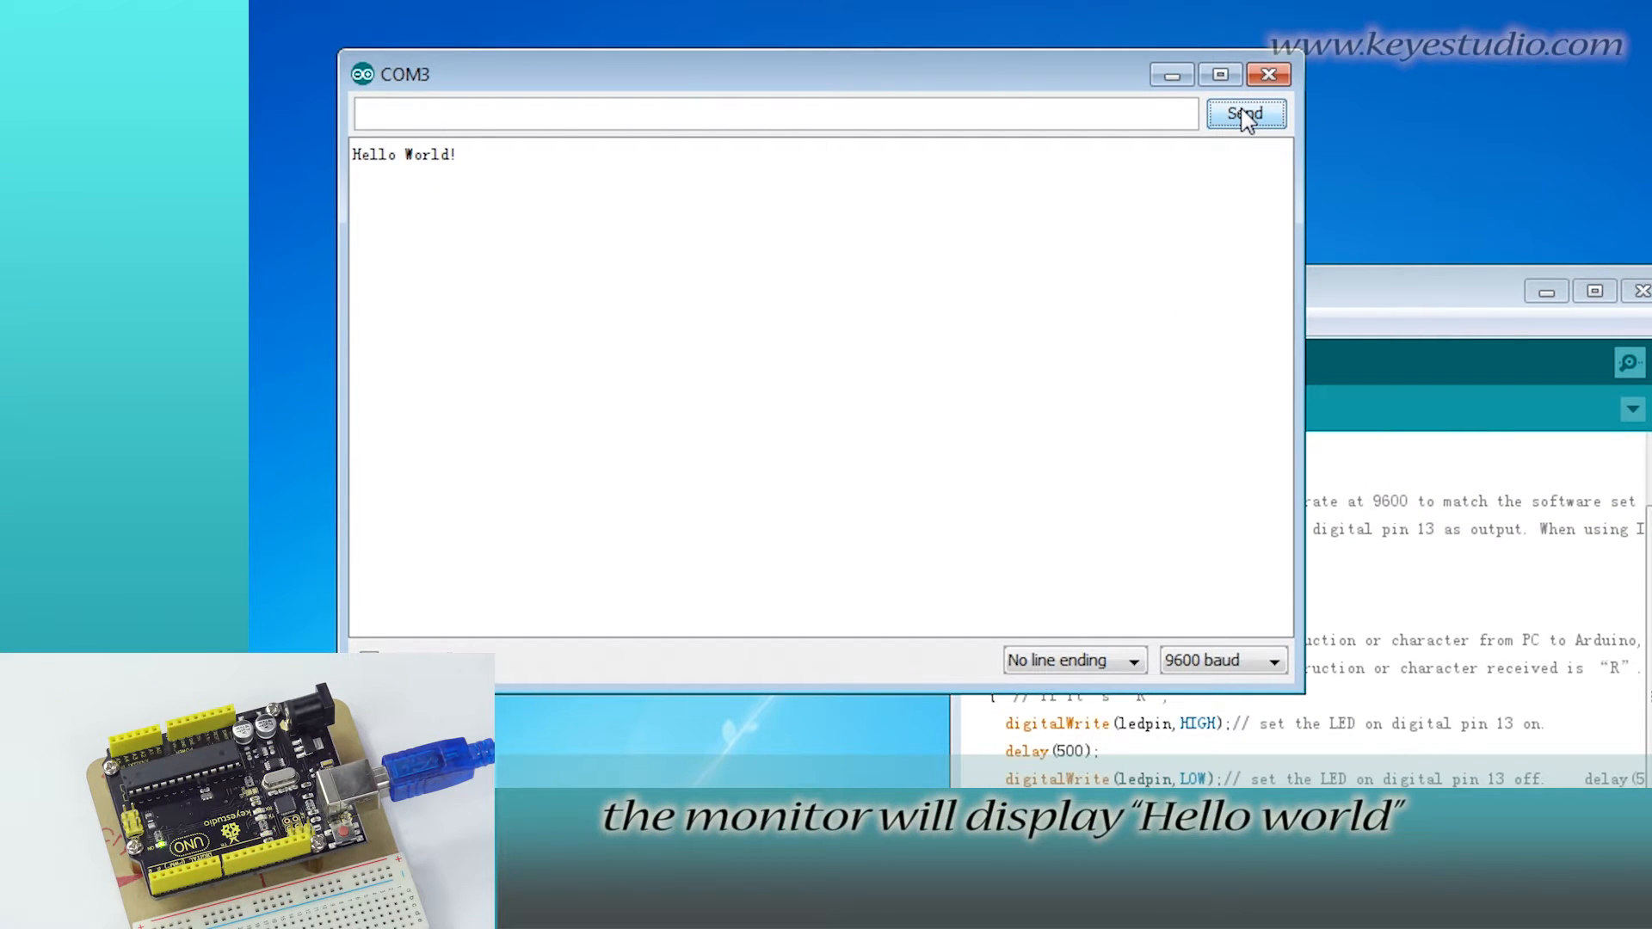
text(R)
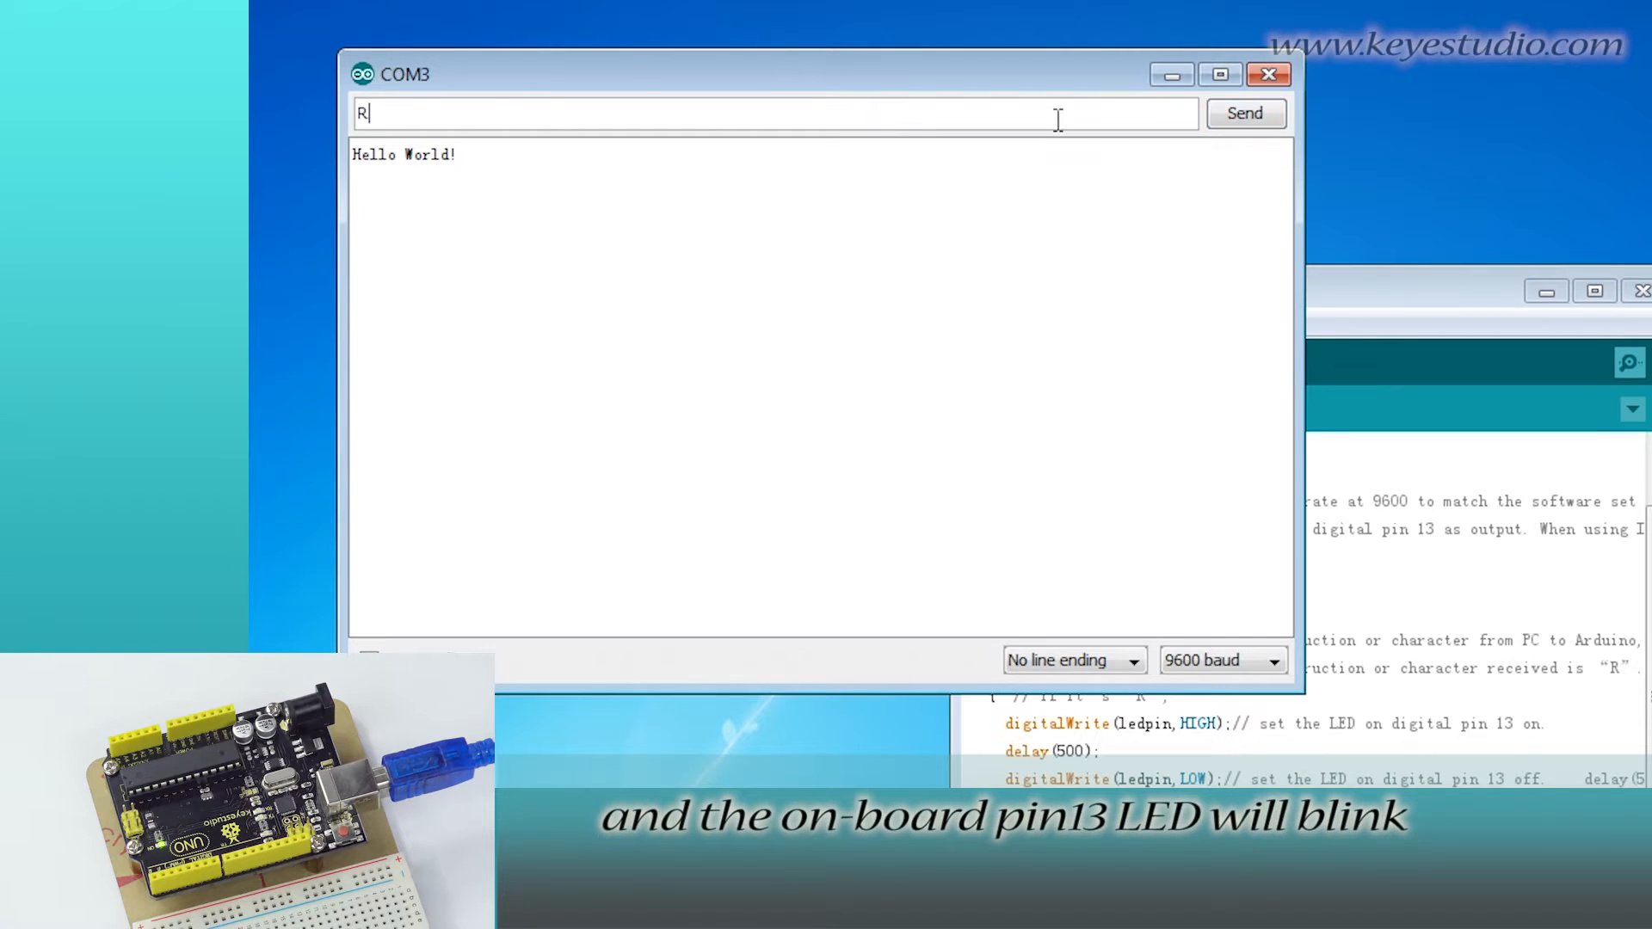
click(1246, 113)
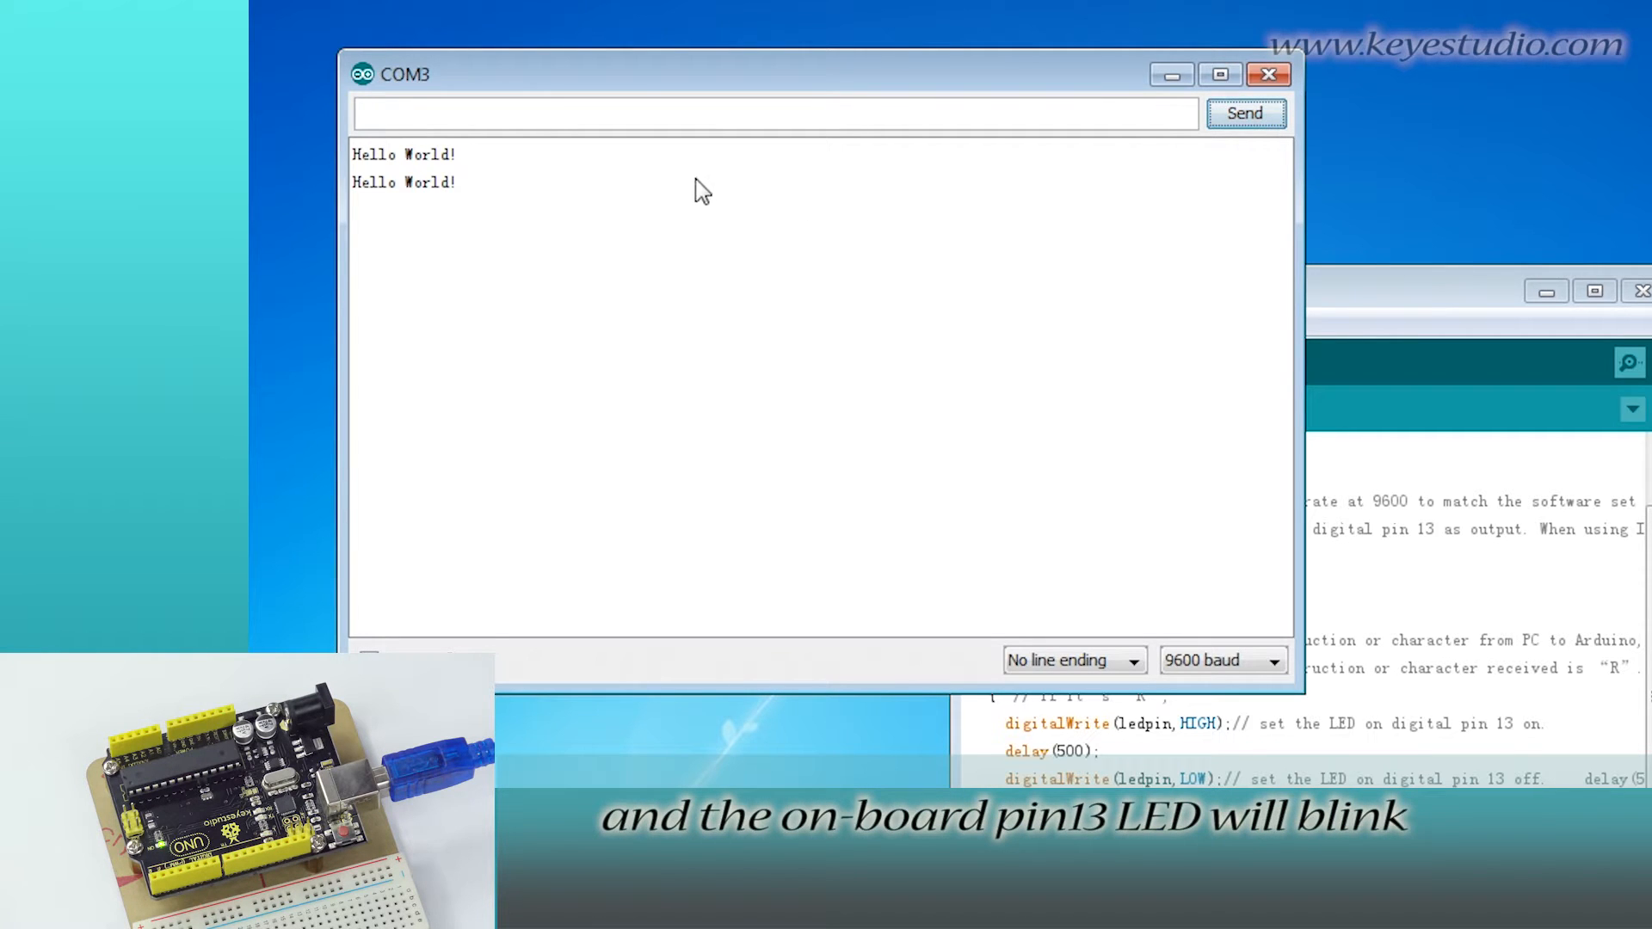
text(R)
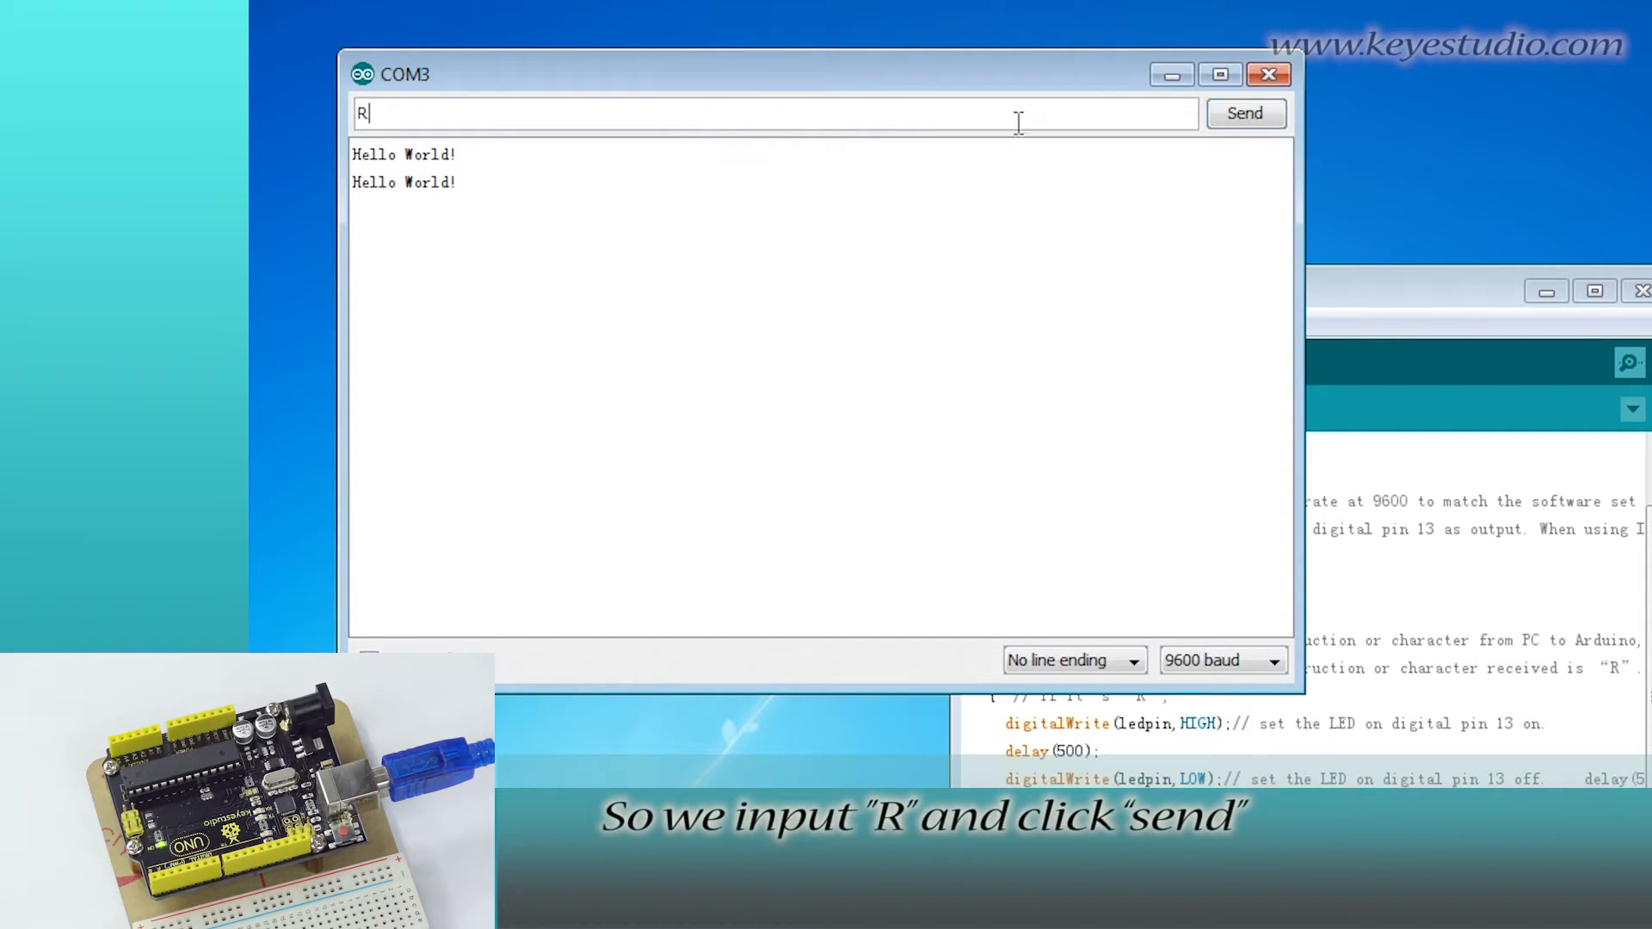
click(1246, 113)
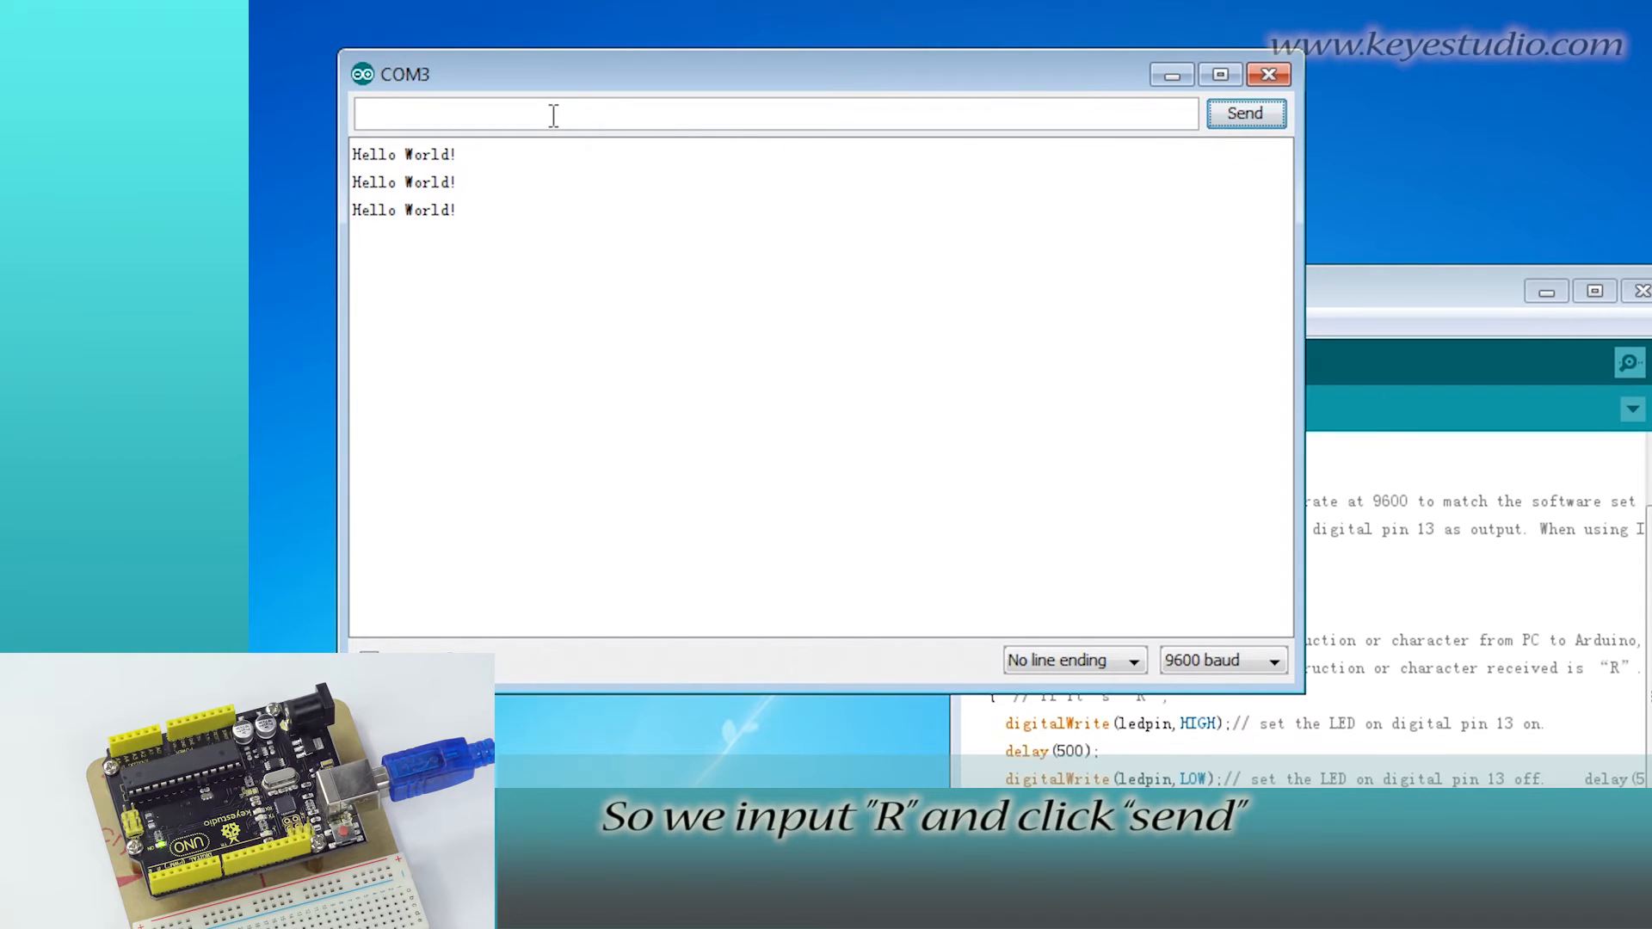
text(RRRRR)
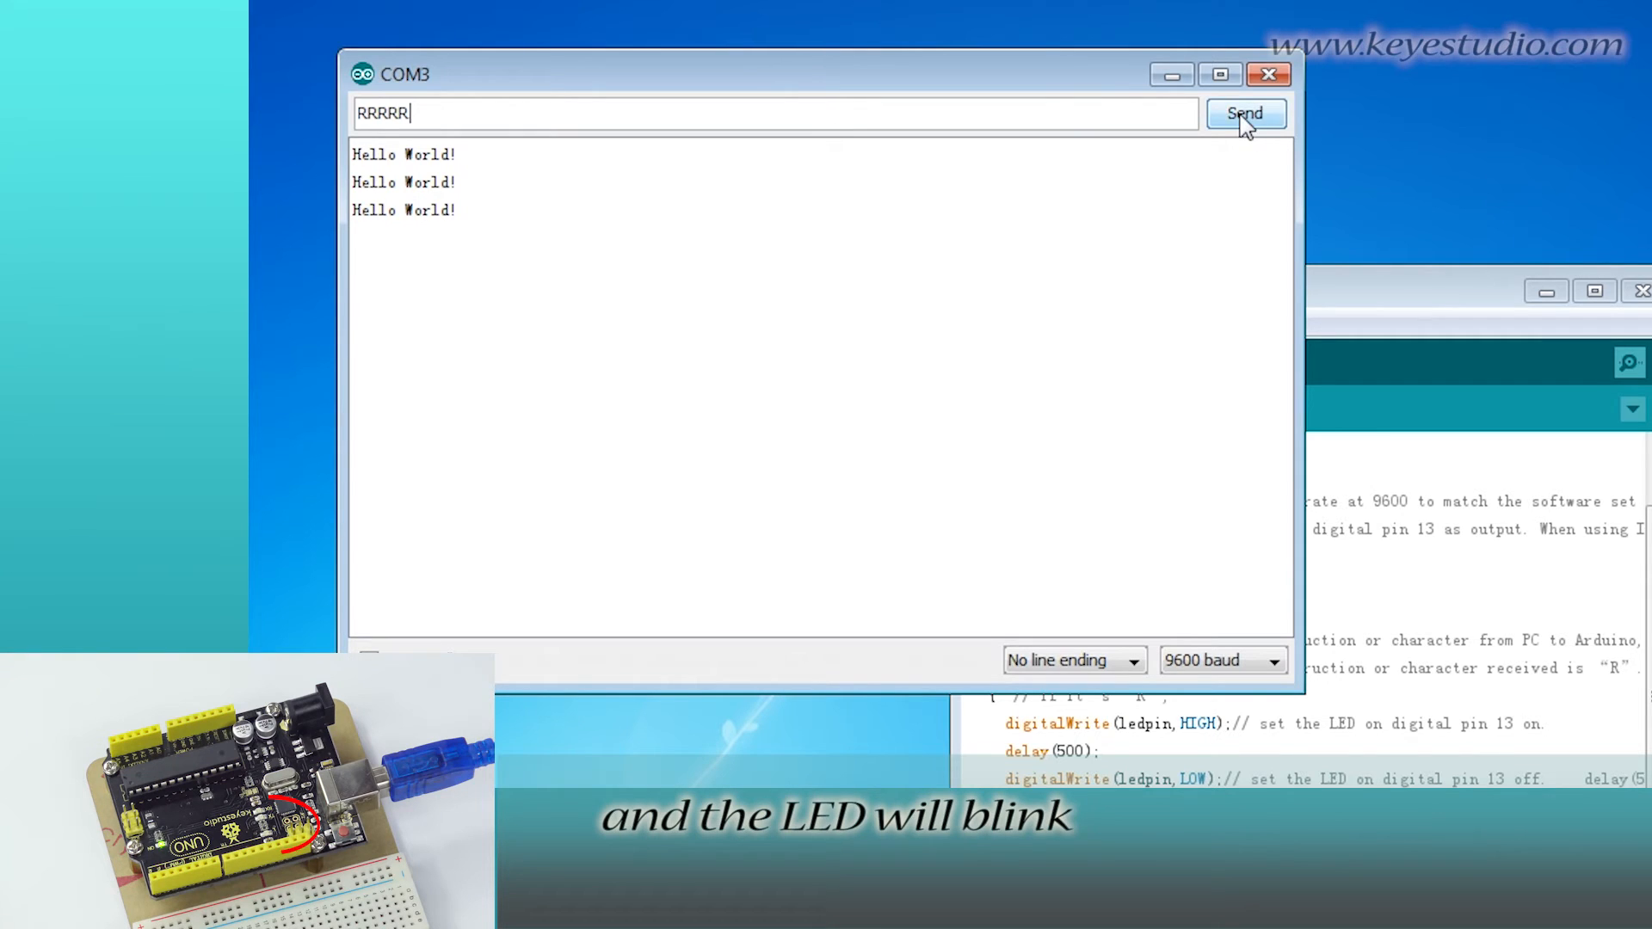
click(1245, 113)
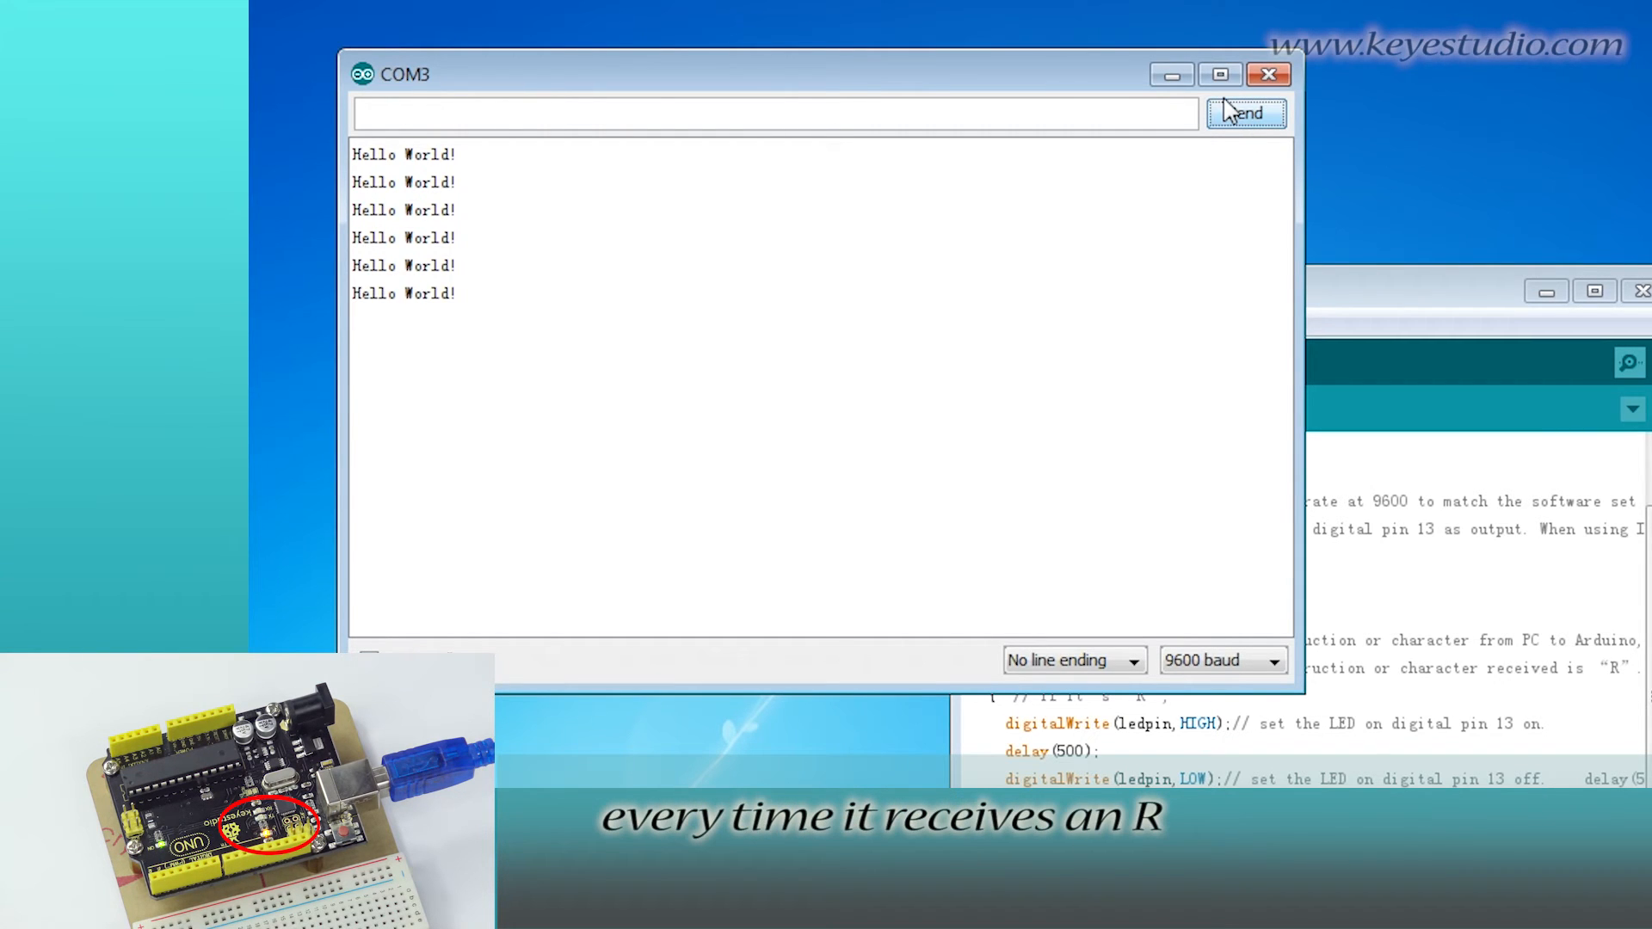